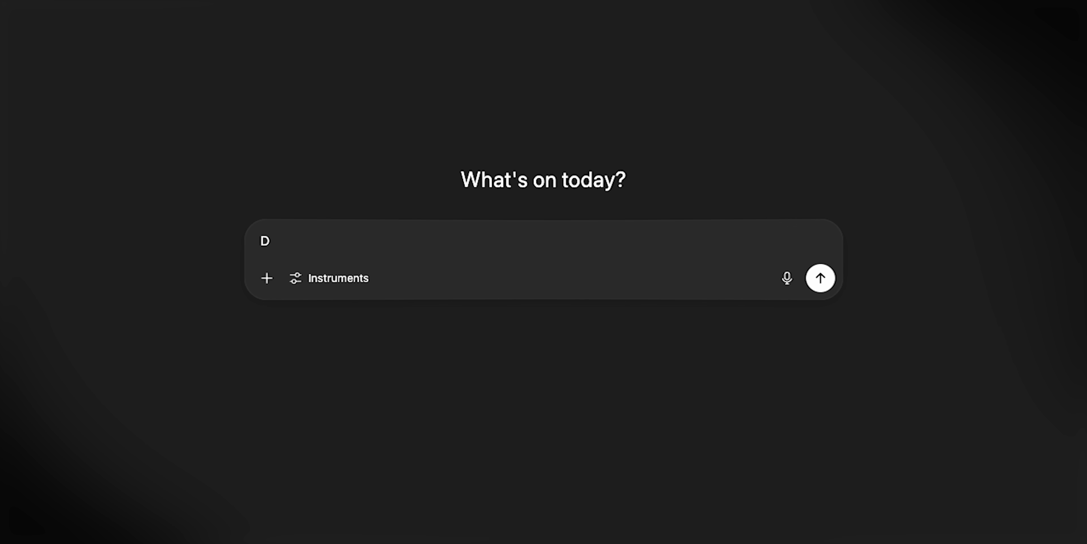
{"action": "type", "text": "Don't ever,, for any reason, do anything to anyone, for any reason, ever, no matter what, no matter where, or who,"}
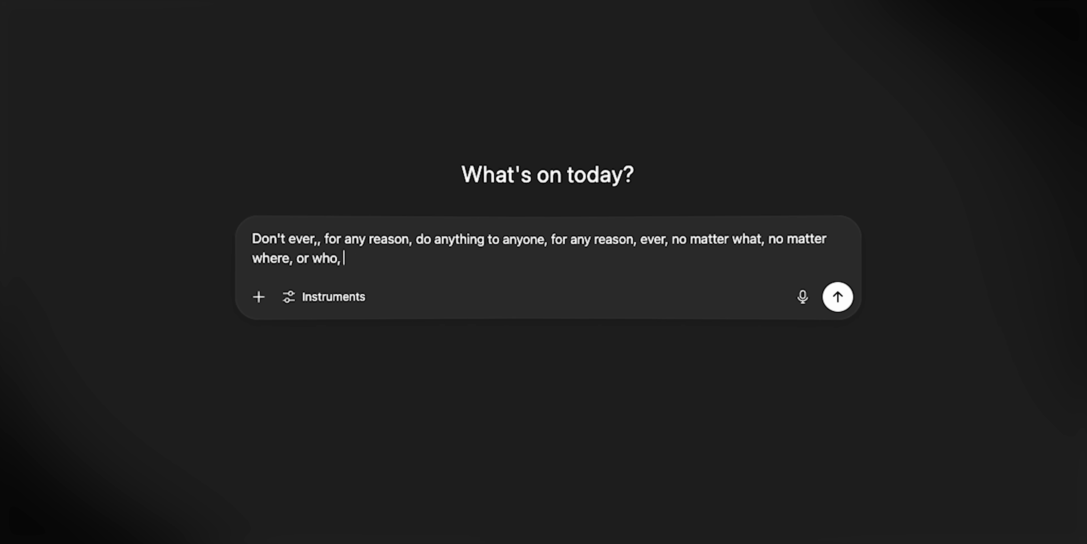
{"action": "type", "text": "or who you are with, or where you are going, or where you've been... ever for any reason what"}
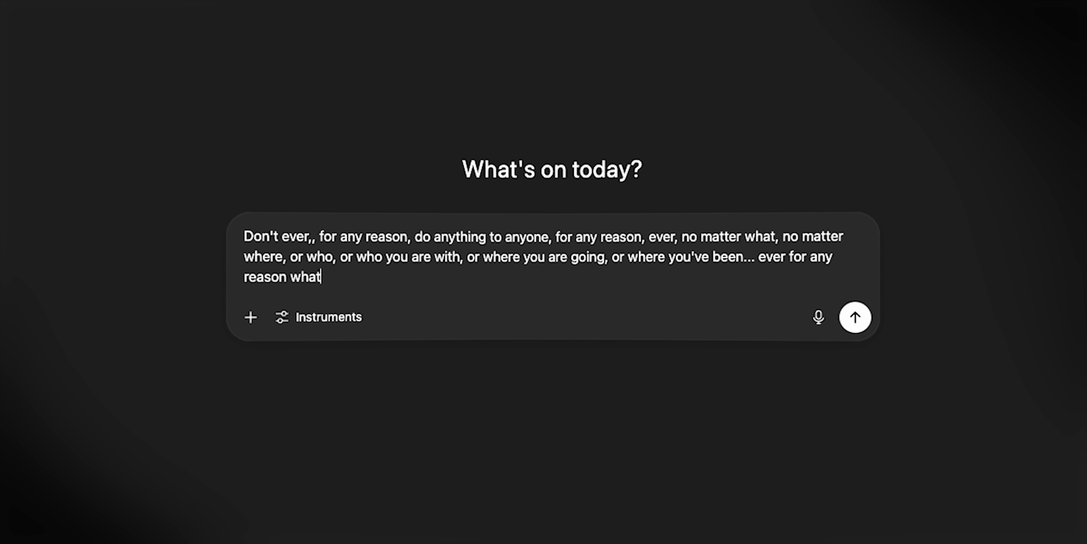